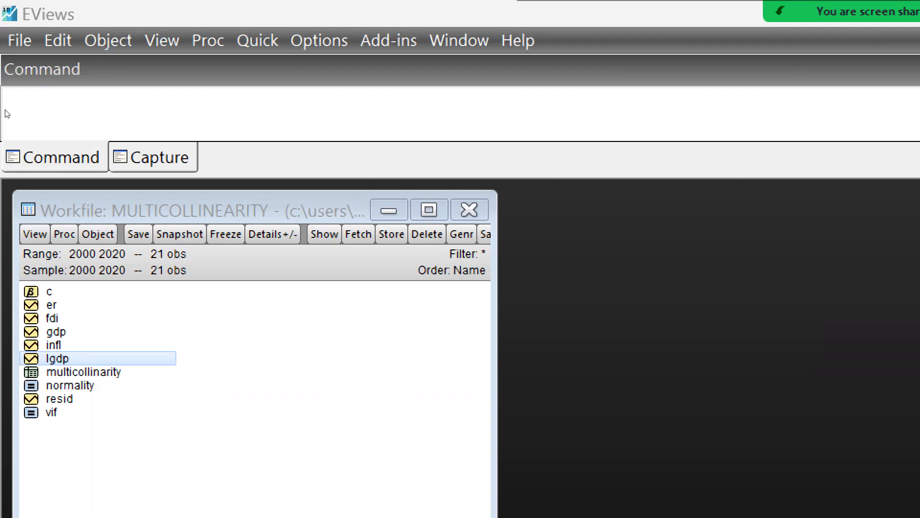
{"action": "mouse_move", "coordinate": [18, 171]}
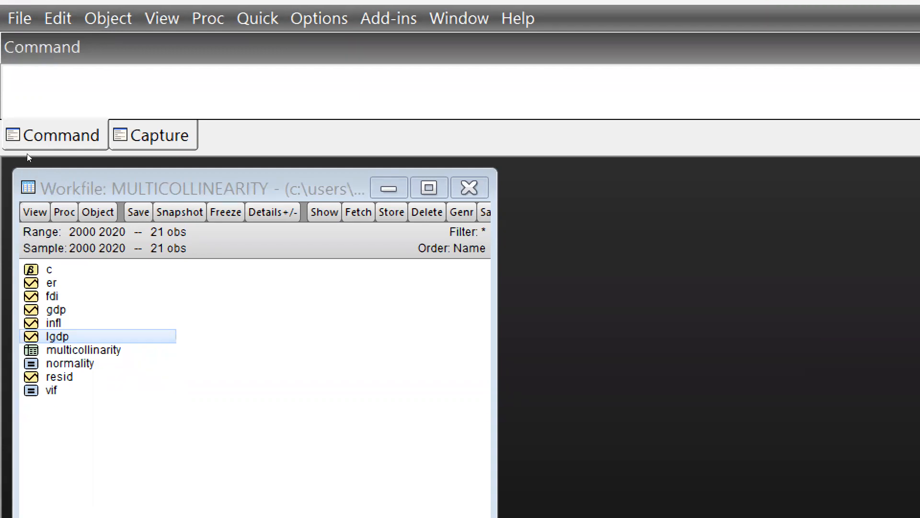
{"action": "mouse_move", "coordinate": [18, 169]}
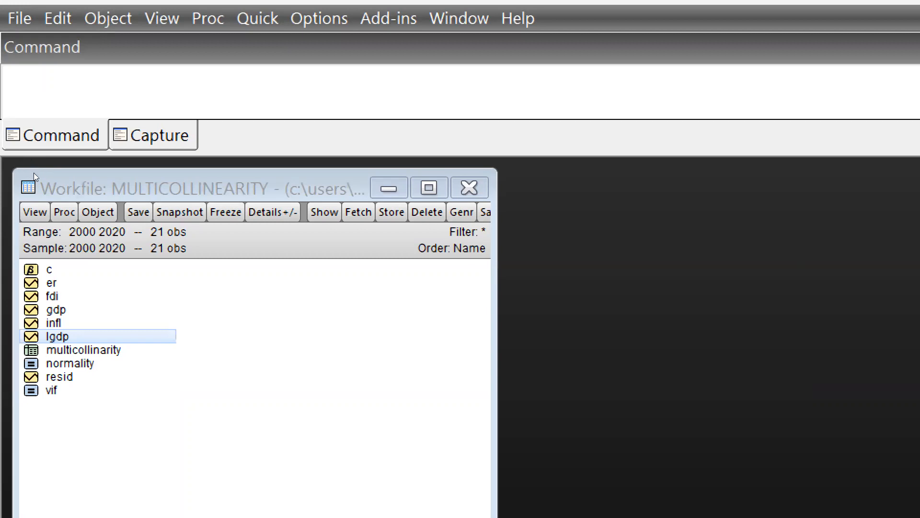
{"action": "mouse_move", "coordinate": [46, 192]}
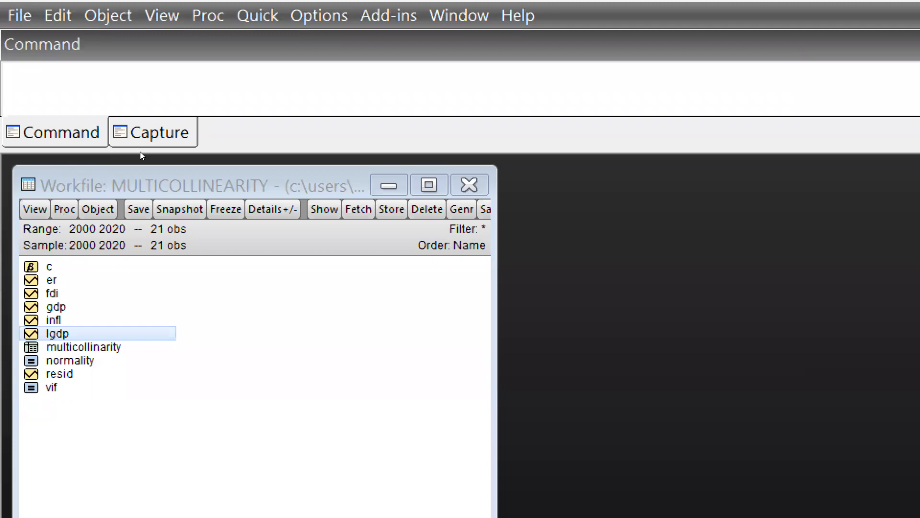
{"action": "mouse_move", "coordinate": [79, 144]}
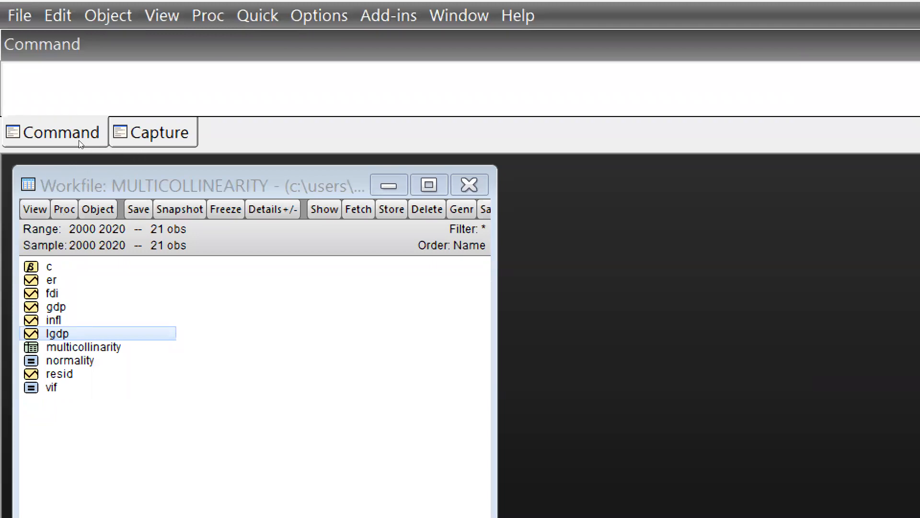
{"action": "mouse_move", "coordinate": [23, 170]}
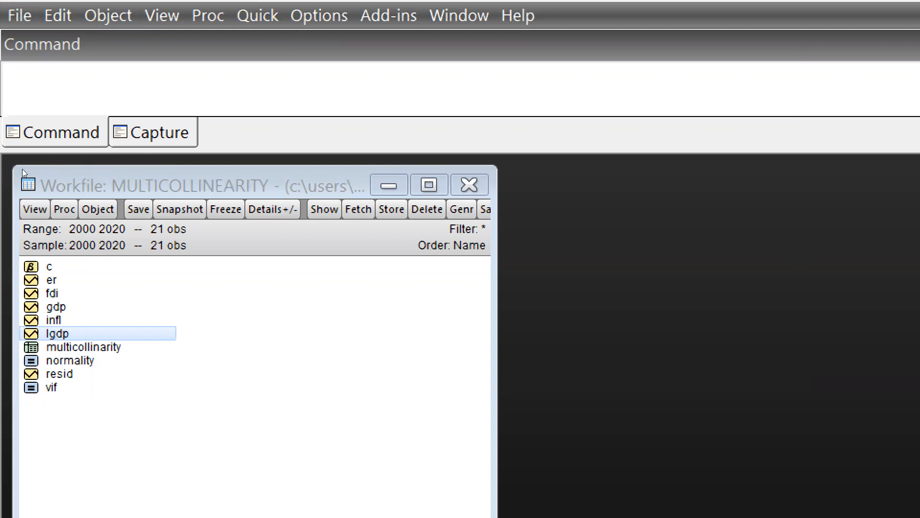
{"action": "mouse_move", "coordinate": [28, 163]}
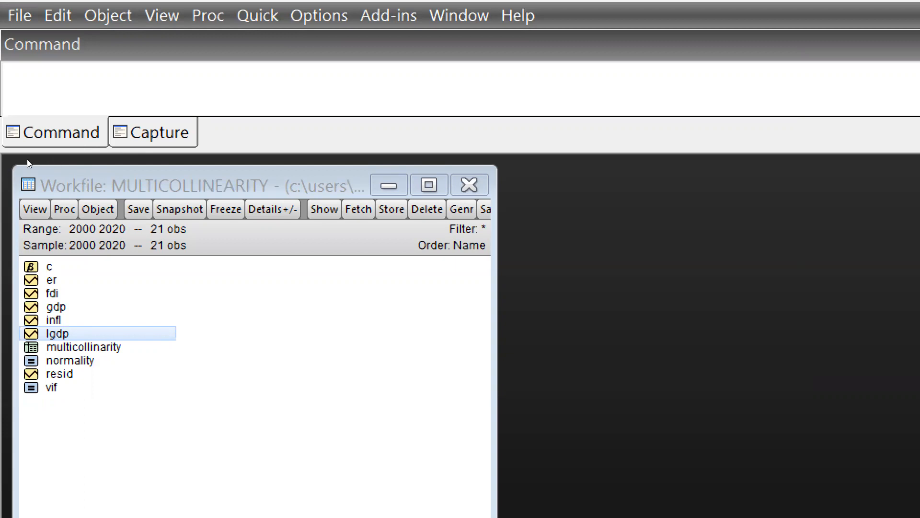
{"action": "mouse_move", "coordinate": [113, 154]}
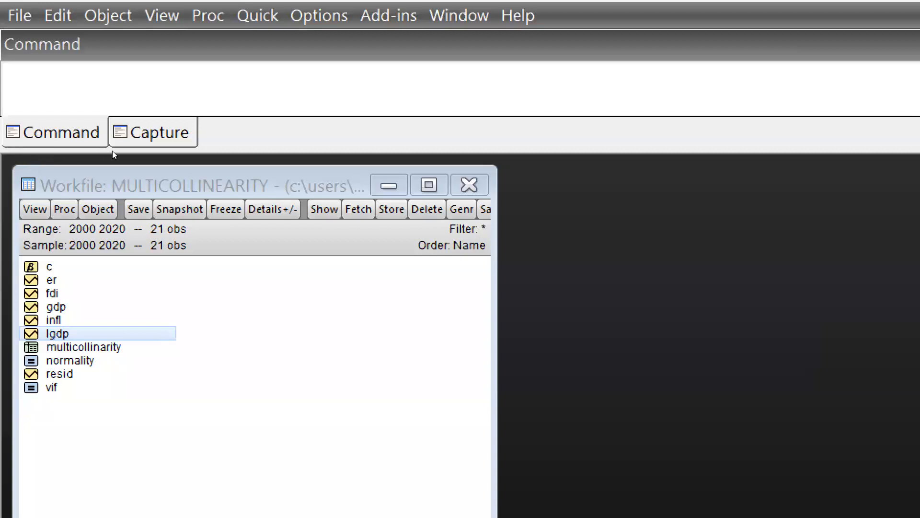
{"action": "mouse_move", "coordinate": [216, 130]}
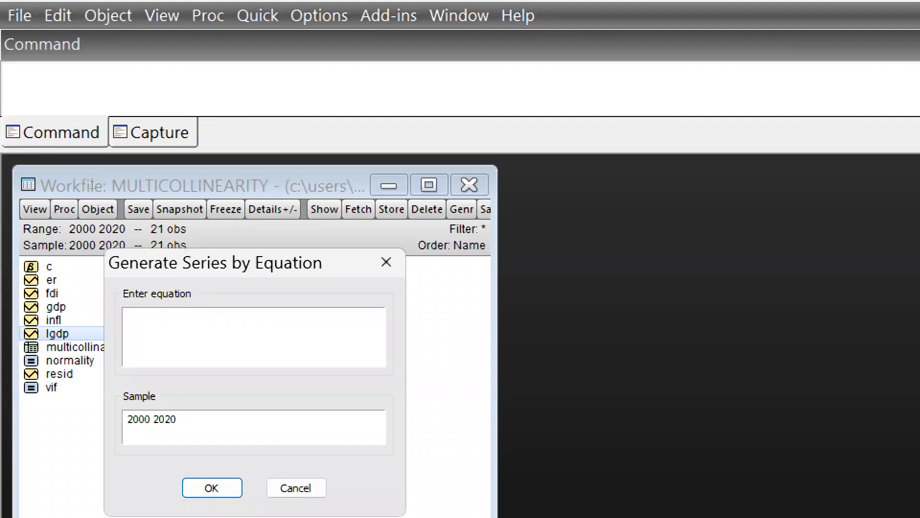
Generate the series lfdi=log(fdi) via Genr so it joins the workfile
{"action": "type", "text": "fdi"}
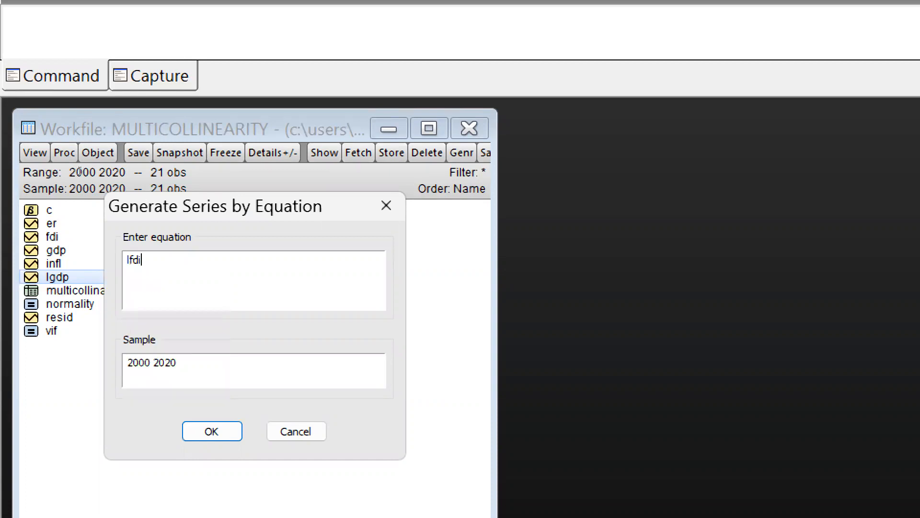
{"action": "type", "text": "="}
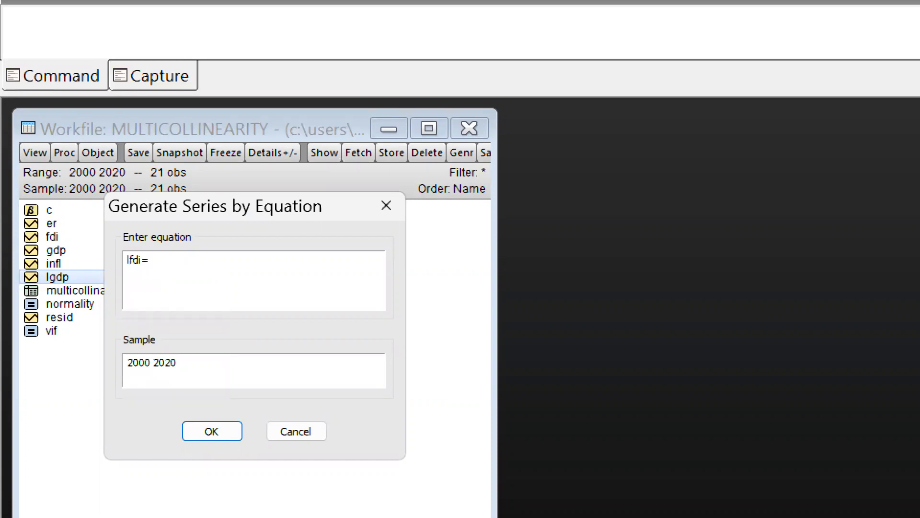
{"action": "type", "text": "log"}
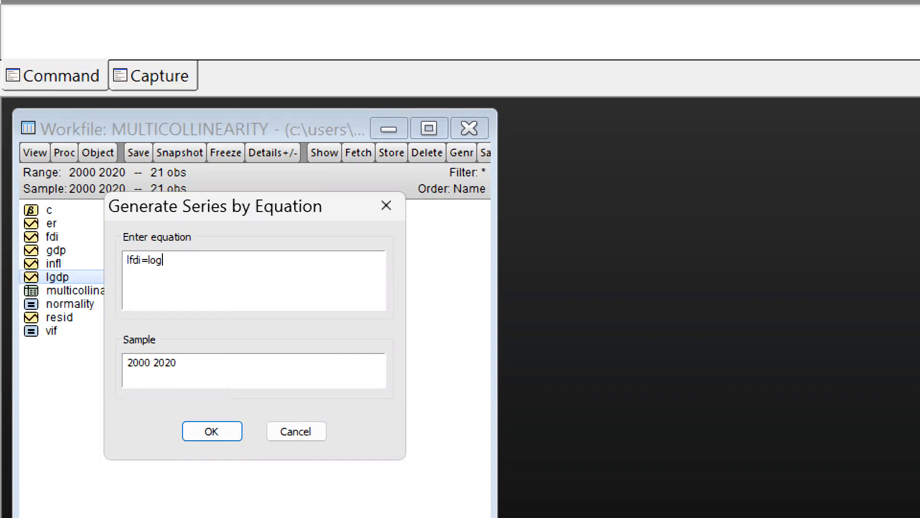
{"action": "type", "text": "("}
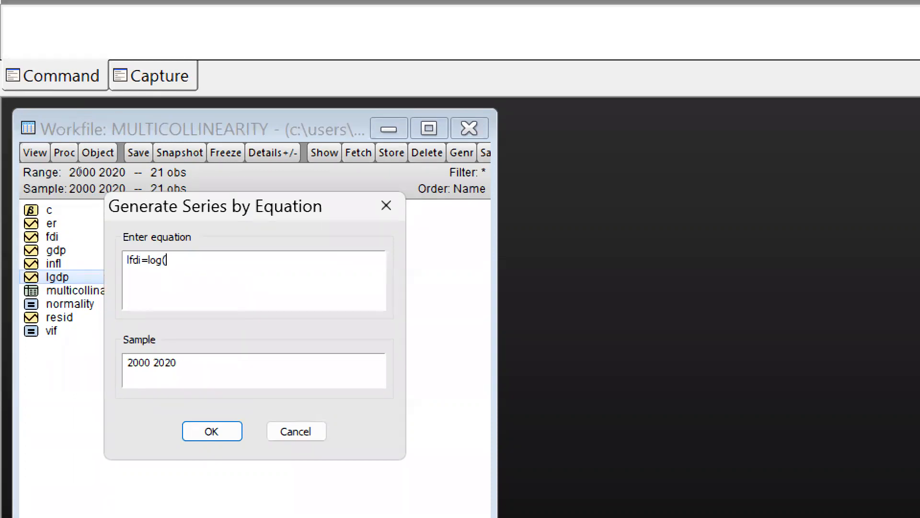
{"action": "type", "text": "fdi"}
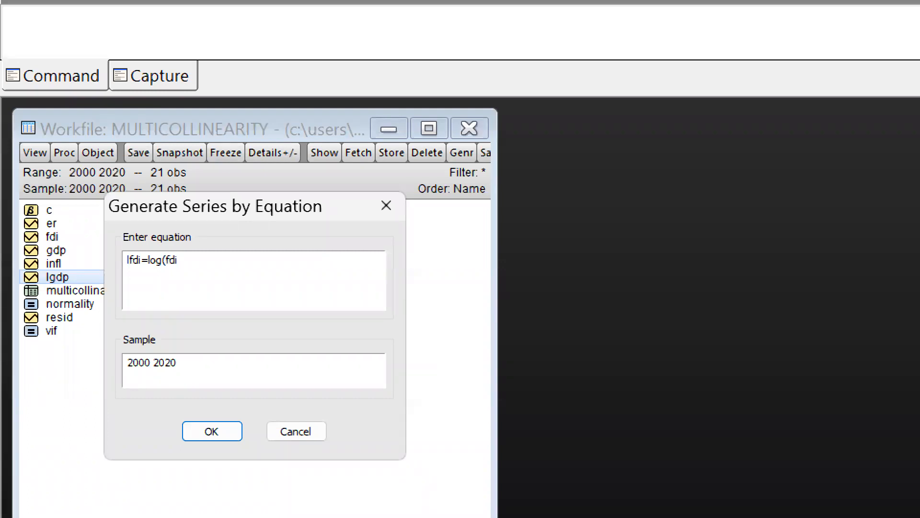
{"action": "type", "text": "fdi"}
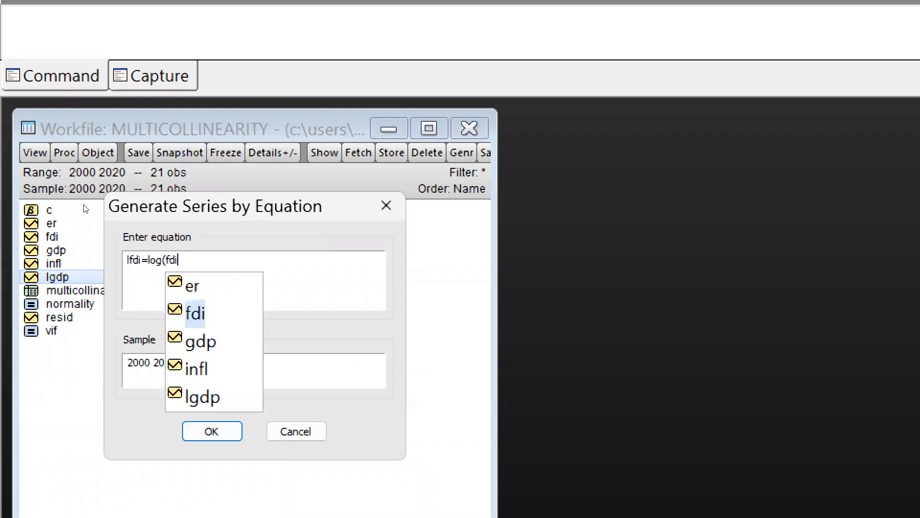
{"action": "mouse_move", "coordinate": [98, 198]}
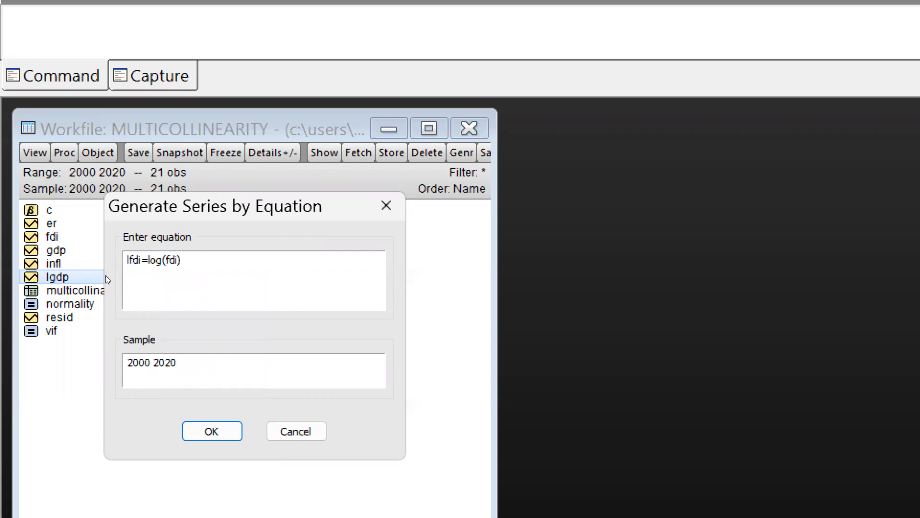
{"action": "left_click", "coordinate": [212, 432]}
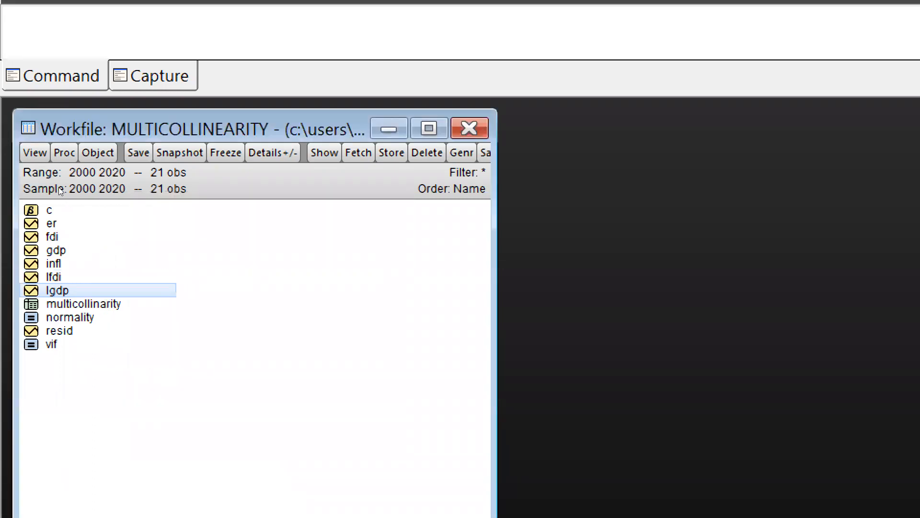
{"action": "mouse_move", "coordinate": [23, 183]}
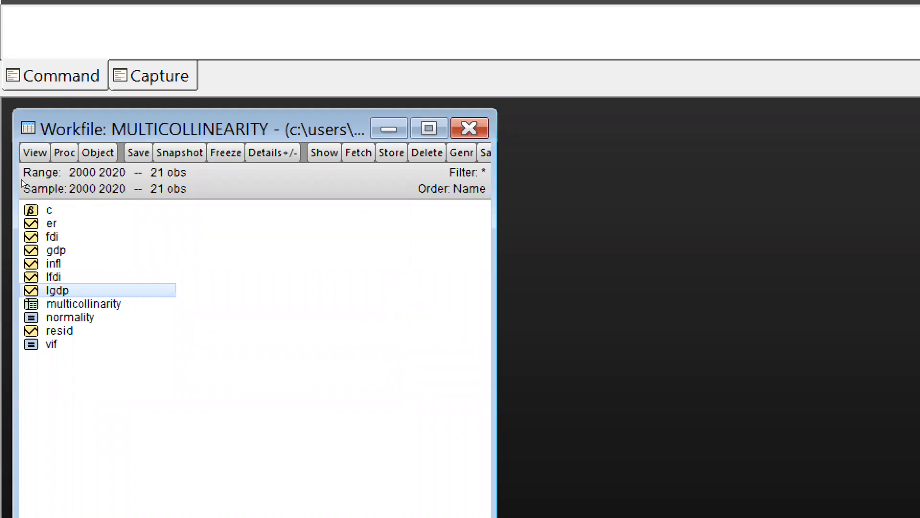
Select fdi and lfdi and open them together as one group spreadsheet
{"action": "double_click", "coordinate": [53, 276]}
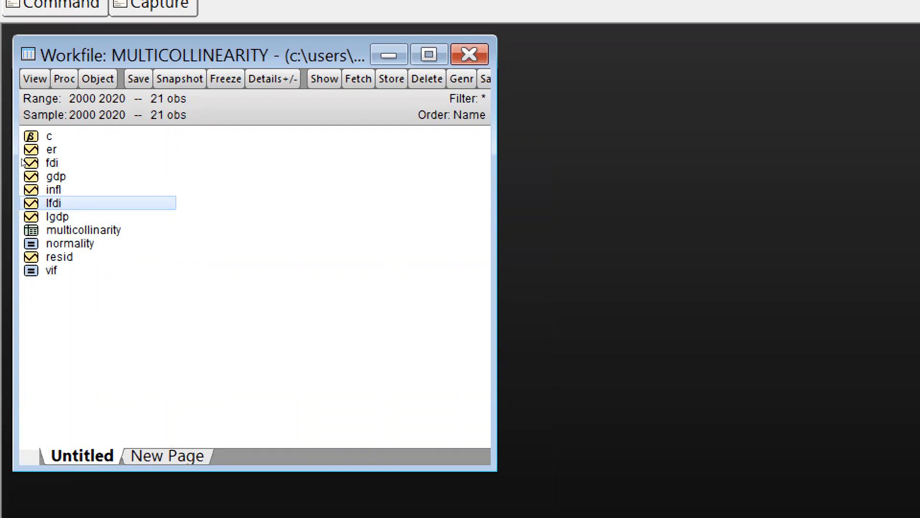
{"action": "left_click_drag", "start_coordinate": [53, 203], "coordinate": [53, 163]}
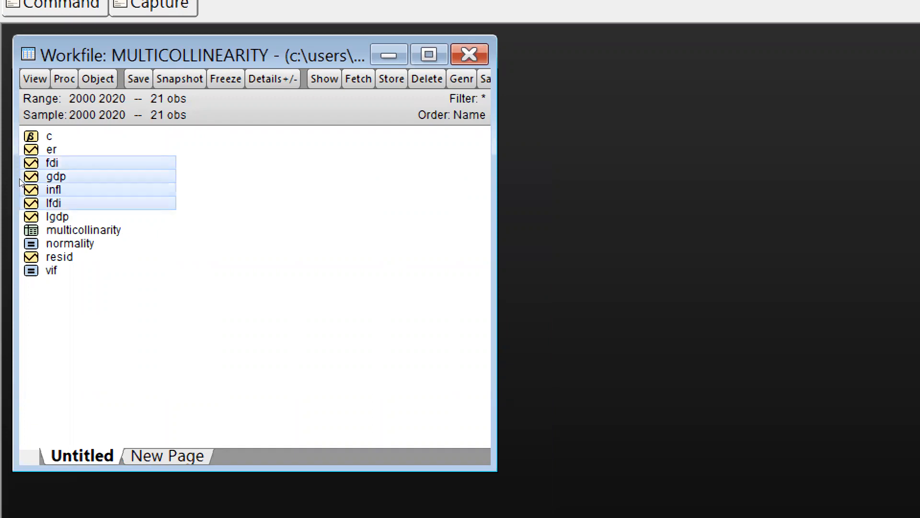
{"action": "left_click", "coordinate": [49, 162]}
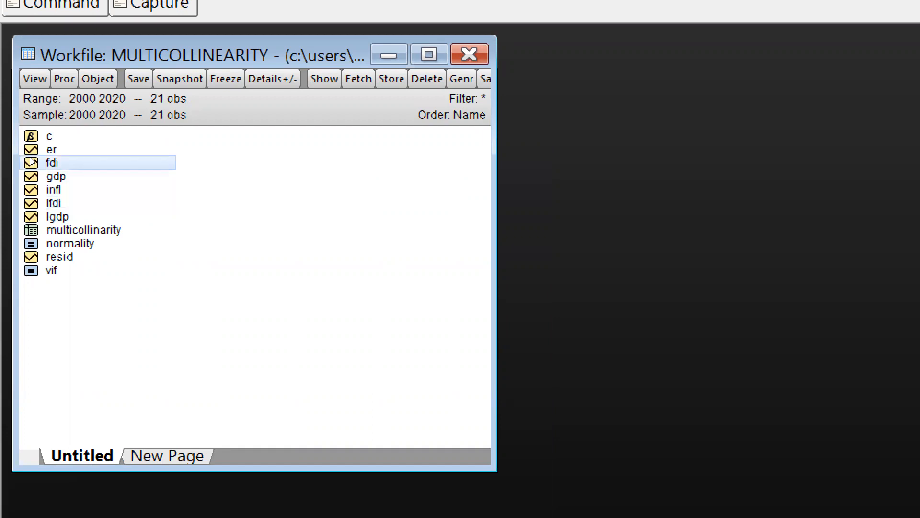
{"action": "left_click", "coordinate": [53, 204]}
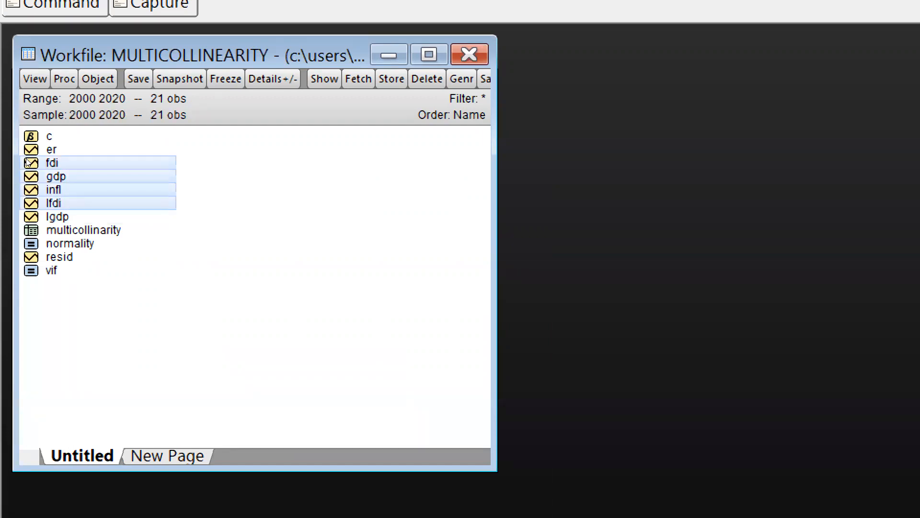
{"action": "left_click", "coordinate": [53, 202]}
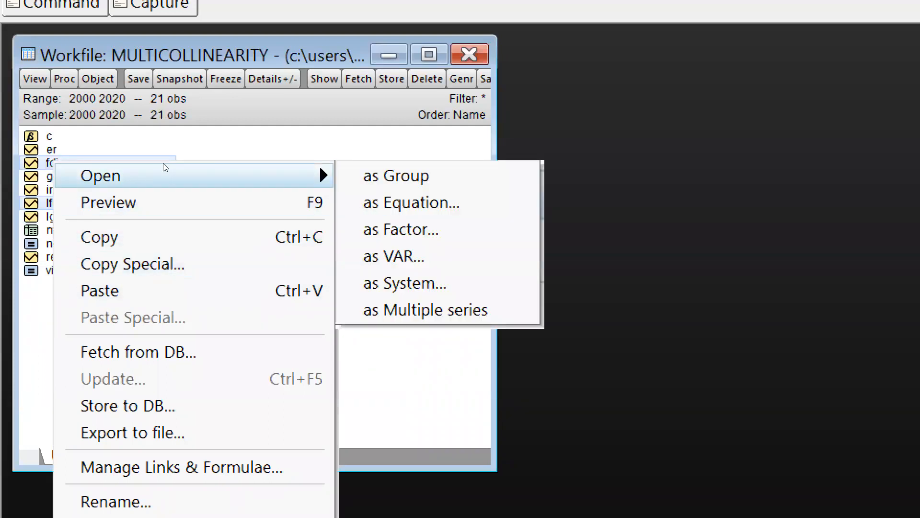
{"action": "left_click", "coordinate": [395, 175]}
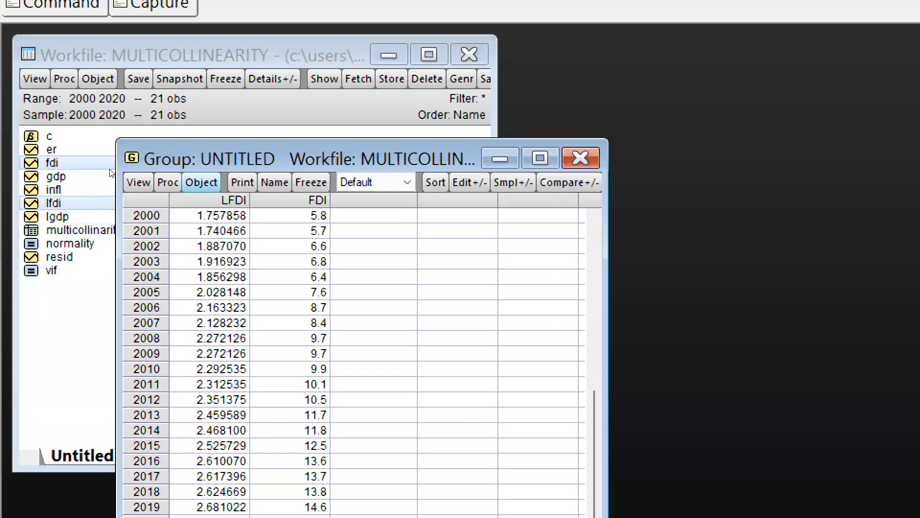